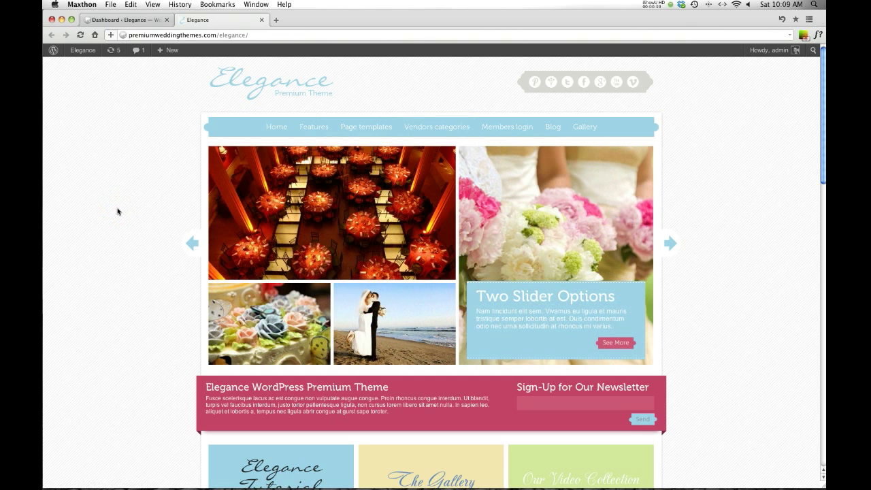
Step: Cycle through the Elegance homepage slider, then switch to the WordPress admin dashboard tab
{"action": "left_click", "coordinate": [670, 243]}
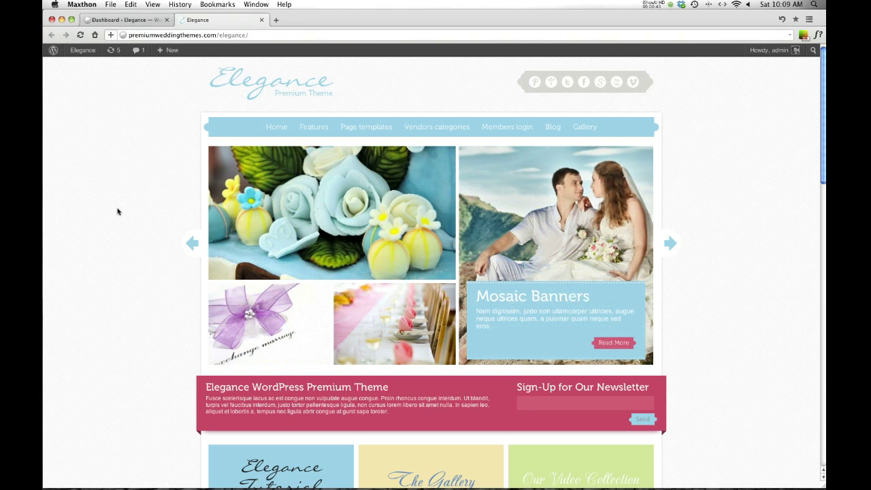
{"action": "left_click", "coordinate": [670, 243]}
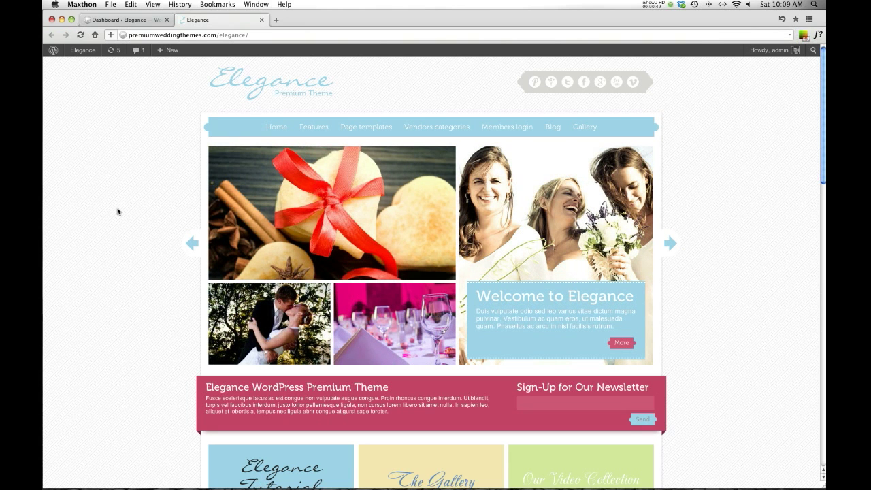
{"action": "left_click", "coordinate": [669, 243]}
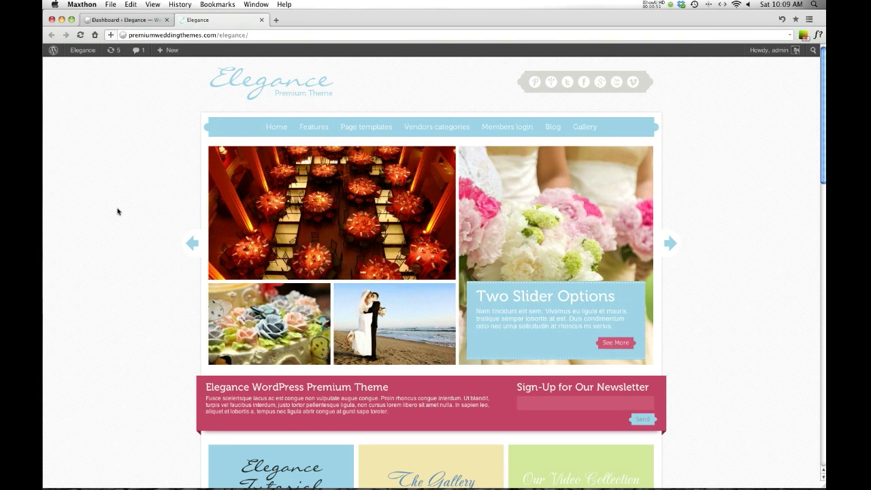
{"action": "left_click", "coordinate": [670, 243]}
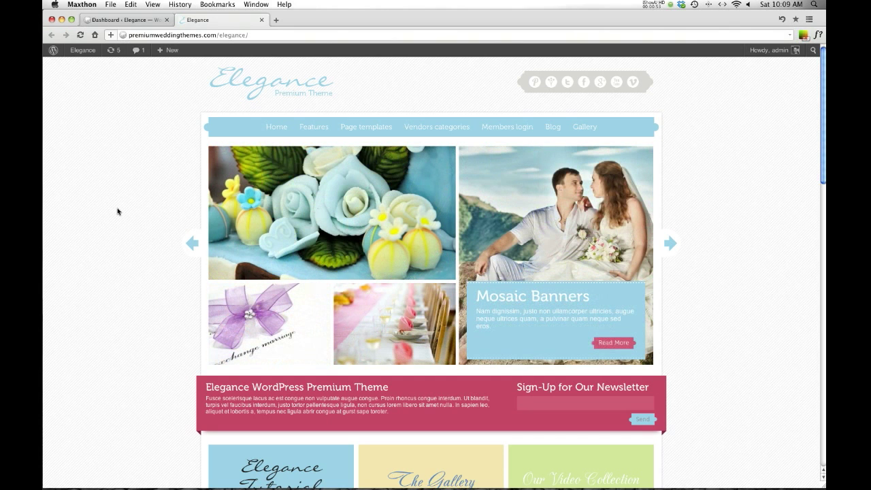
{"action": "left_click", "coordinate": [125, 19]}
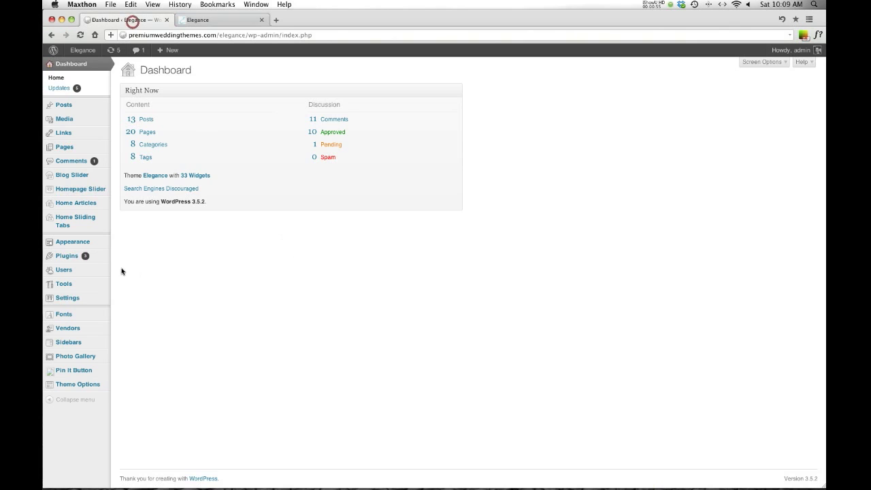
{"action": "mouse_move", "coordinate": [67, 327]}
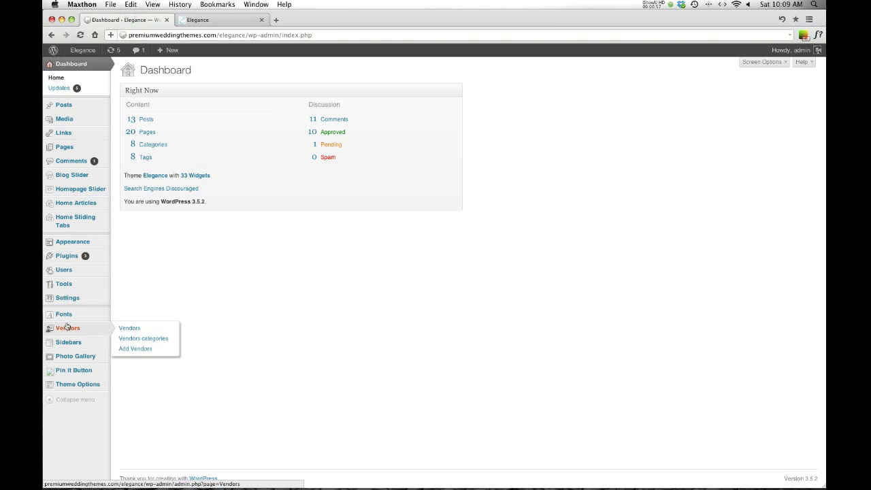
Step: In Vendors > Vendors, deactivate the 'test' vendor, then try reactivating it
{"action": "left_click", "coordinate": [130, 327]}
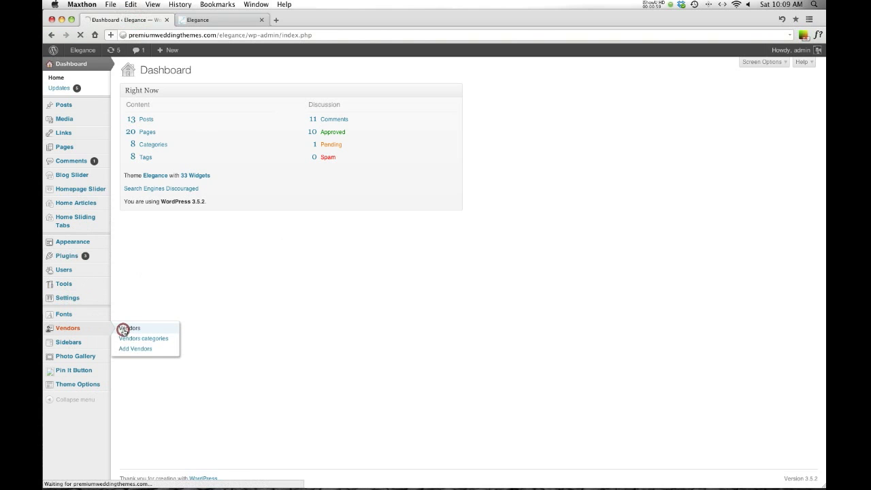
{"action": "left_click", "coordinate": [129, 328]}
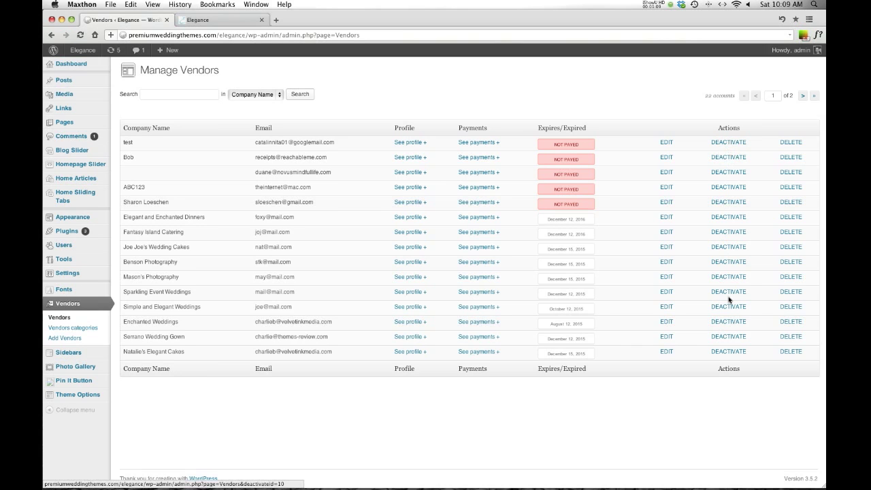
{"action": "left_click", "coordinate": [727, 142]}
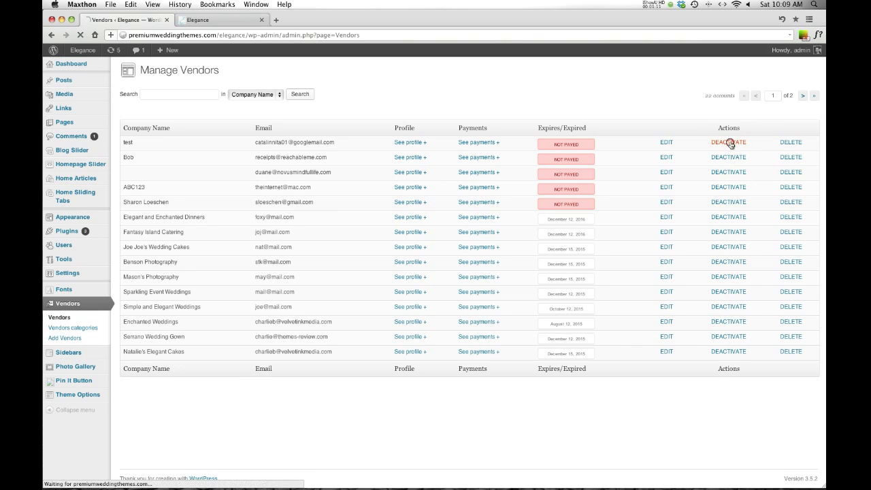
{"action": "left_click", "coordinate": [728, 142]}
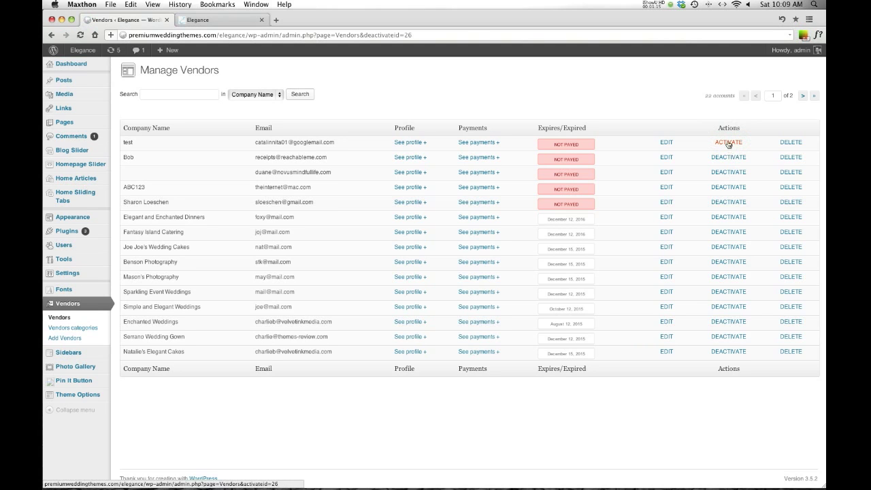
{"action": "left_click", "coordinate": [727, 142]}
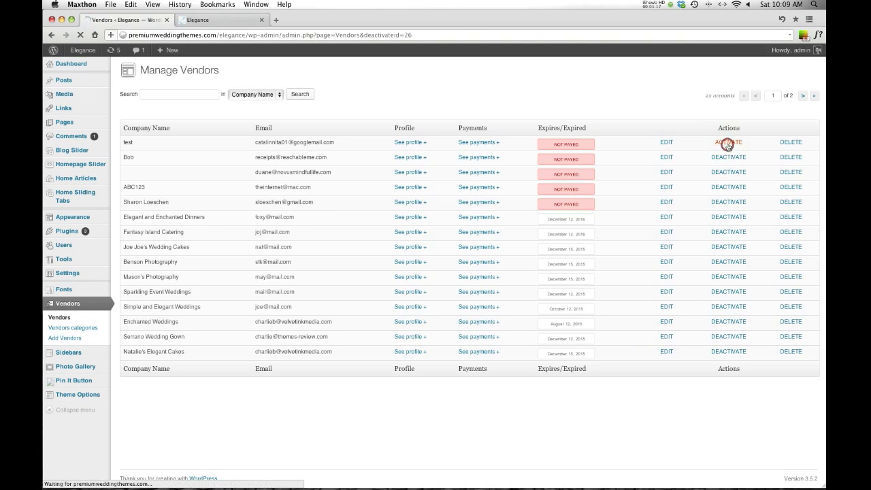
{"action": "left_click", "coordinate": [728, 142]}
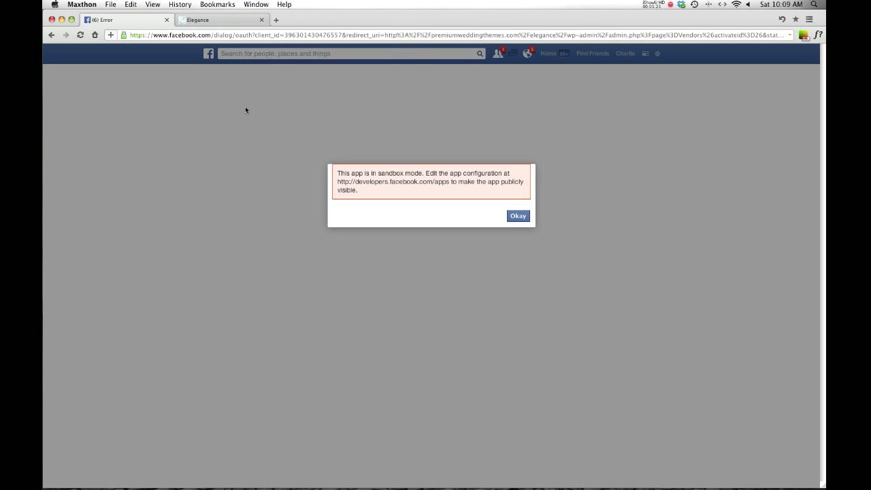
{"action": "mouse_move", "coordinate": [437, 210]}
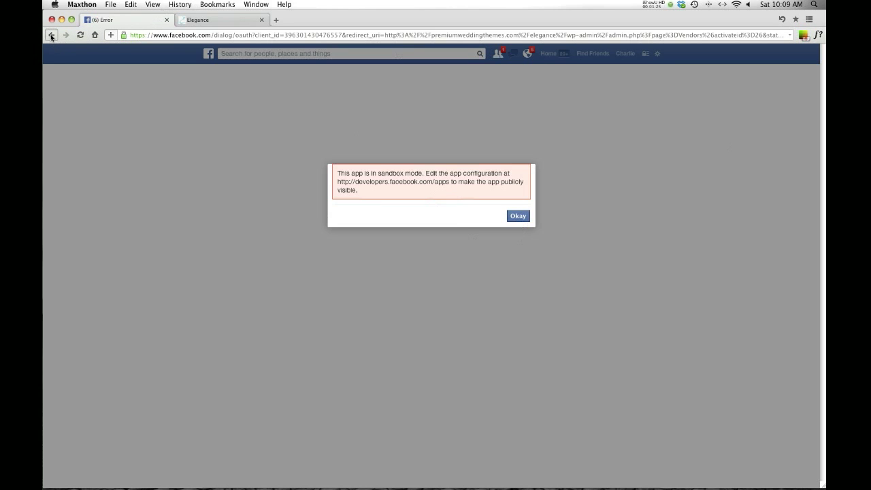
Step: Go back from the Facebook sandbox-mode error to the Manage Vendors list
{"action": "left_click", "coordinate": [518, 216]}
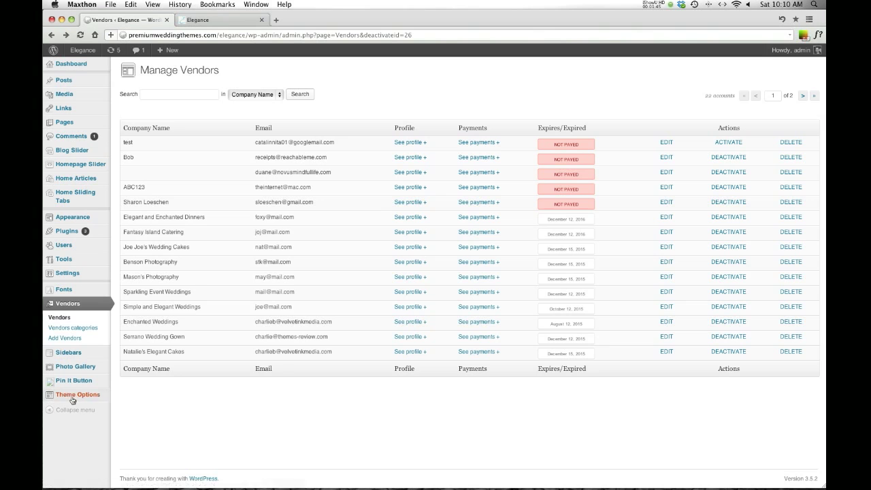
Step: Open Theme Options > Social & Marketing > Facebook API and select the existing appId value
{"action": "left_click", "coordinate": [76, 394]}
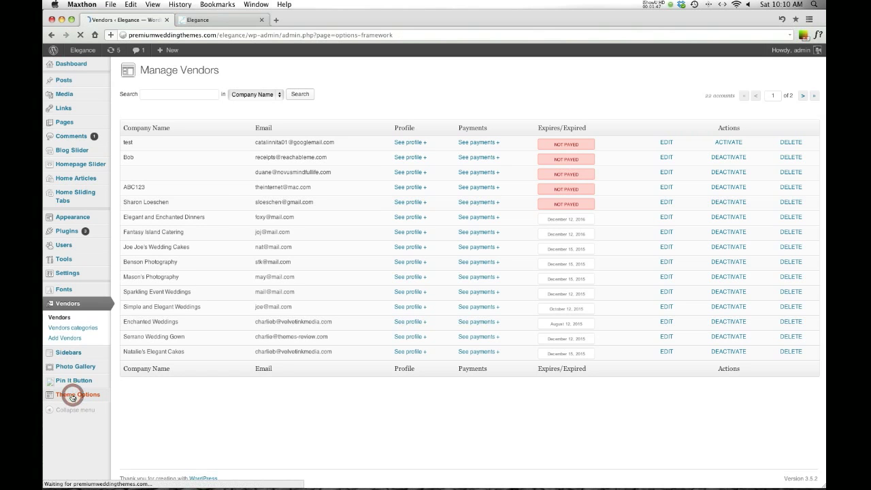
{"action": "left_click", "coordinate": [78, 395]}
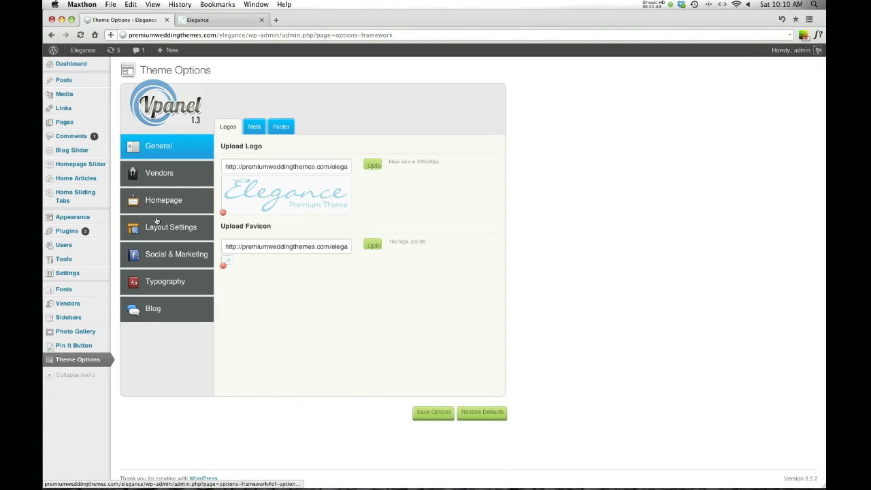
{"action": "left_click", "coordinate": [167, 253]}
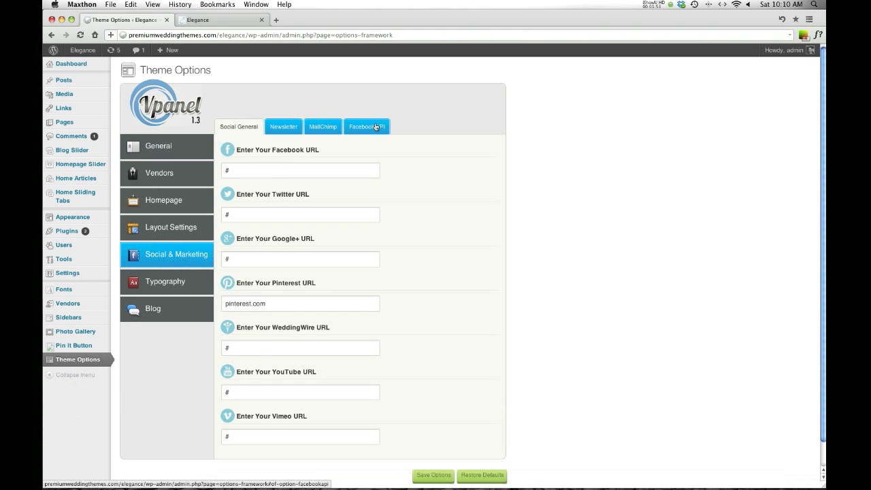
{"action": "left_click", "coordinate": [366, 125]}
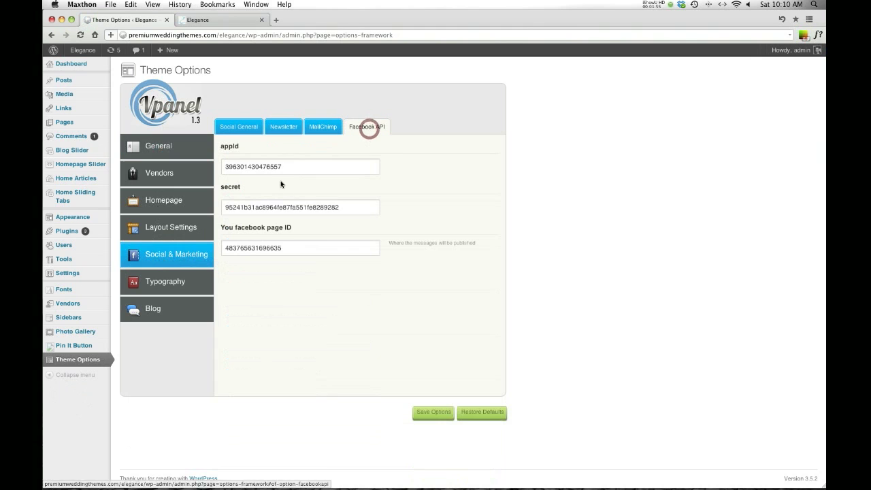
{"action": "triple_click", "coordinate": [300, 207]}
{"action": "type", "text": "deve"}
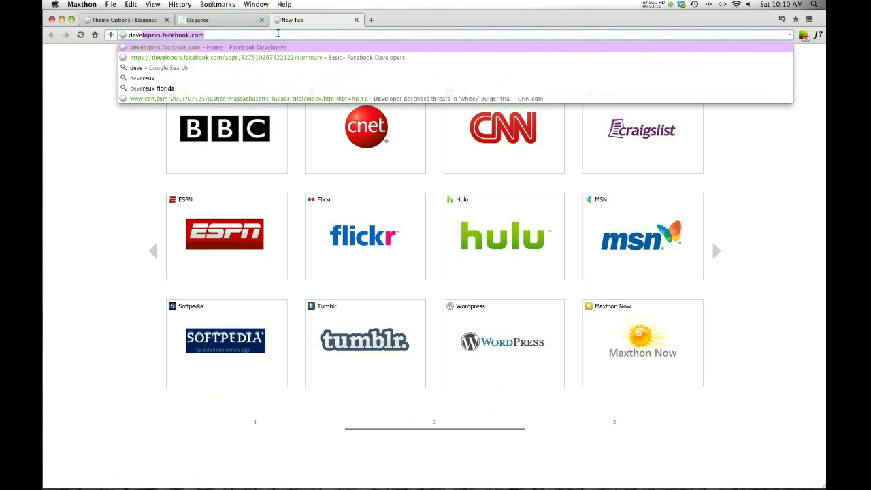
{"action": "mouse_move", "coordinate": [219, 30]}
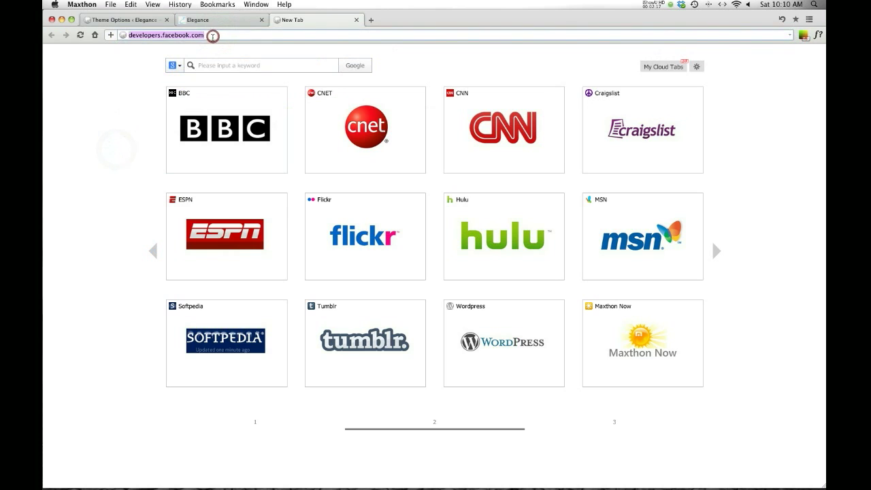
Step: Load developers.facebook.com in a new browser tab
{"action": "key", "text": "Return"}
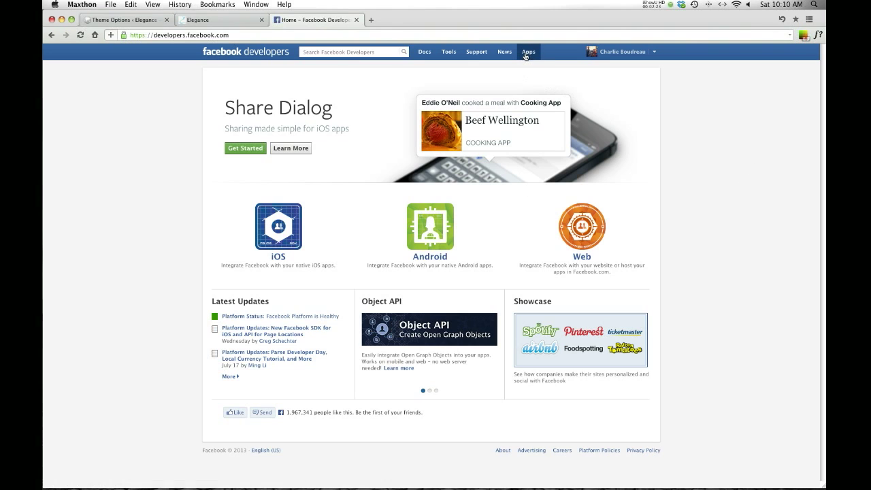
Step: From the Apps menu, start creating a new Facebook app
{"action": "left_click", "coordinate": [527, 51]}
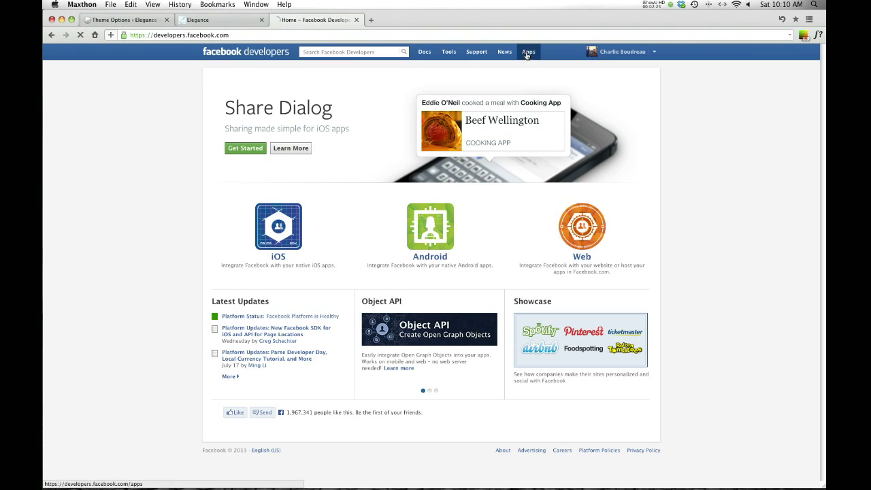
{"action": "left_click", "coordinate": [528, 51]}
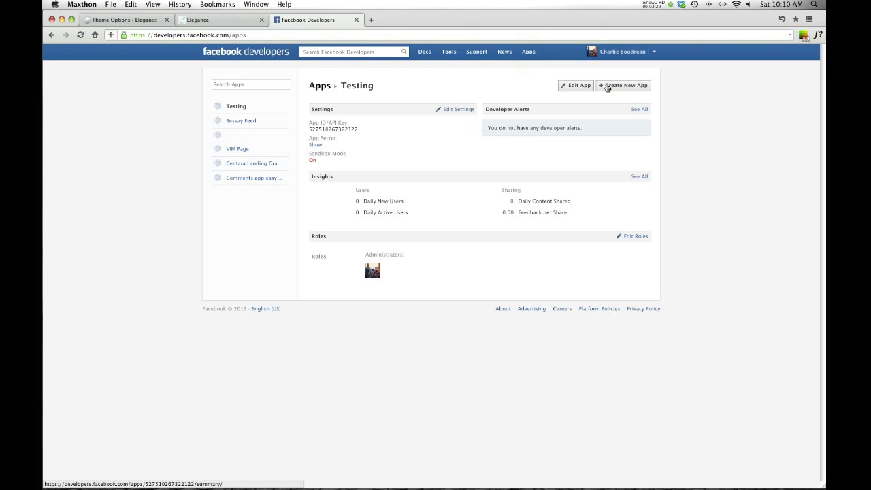
{"action": "left_click", "coordinate": [622, 85]}
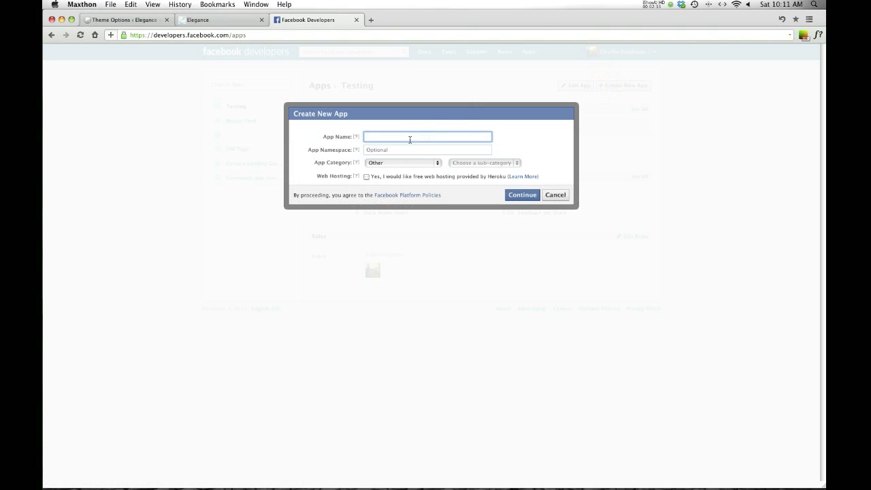
Step: Name the app, set its category to Reference, and submit the form
{"action": "type", "text": "Vend"}
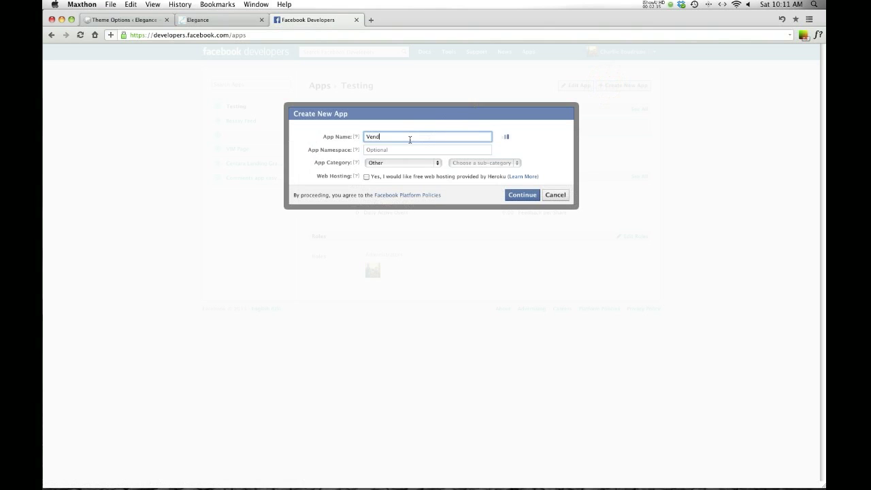
{"action": "type", "text": "ors App"}
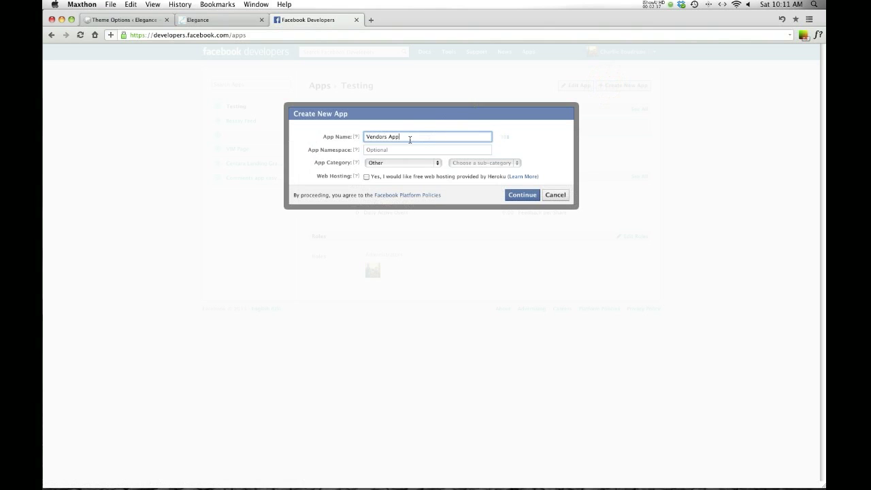
{"action": "type", "text": "Testing Delete"}
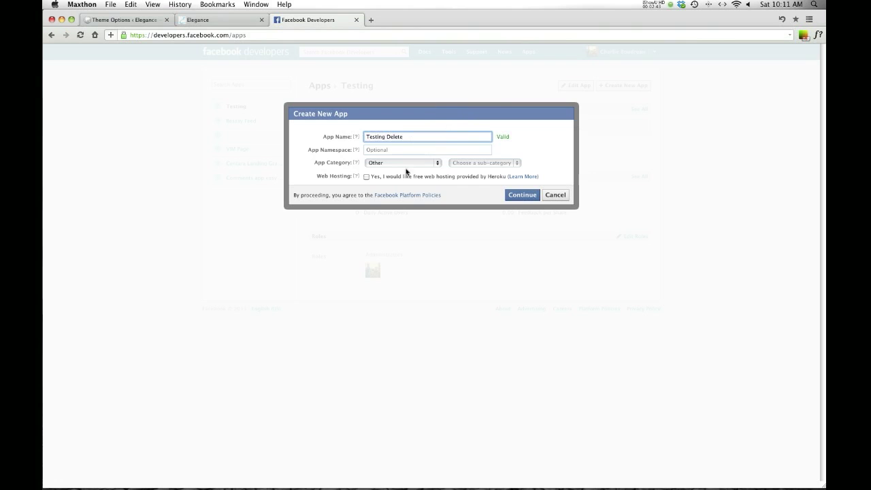
{"action": "left_click", "coordinate": [402, 161]}
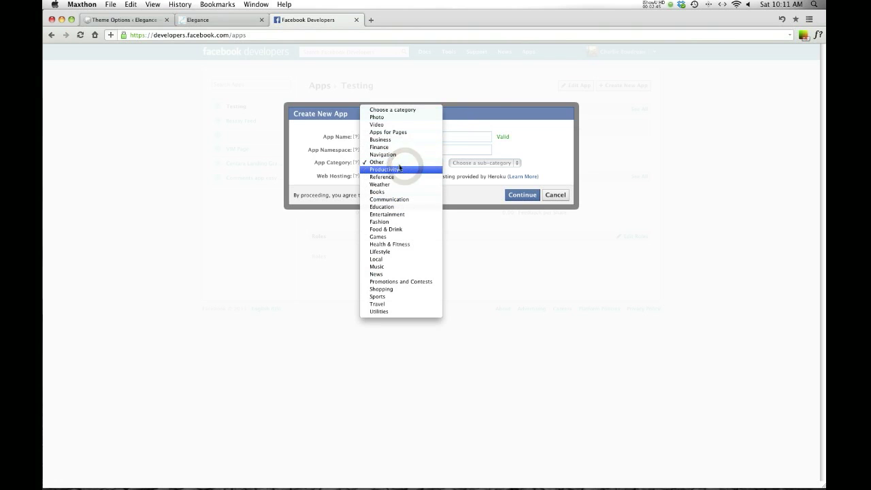
{"action": "mouse_move", "coordinate": [386, 229]}
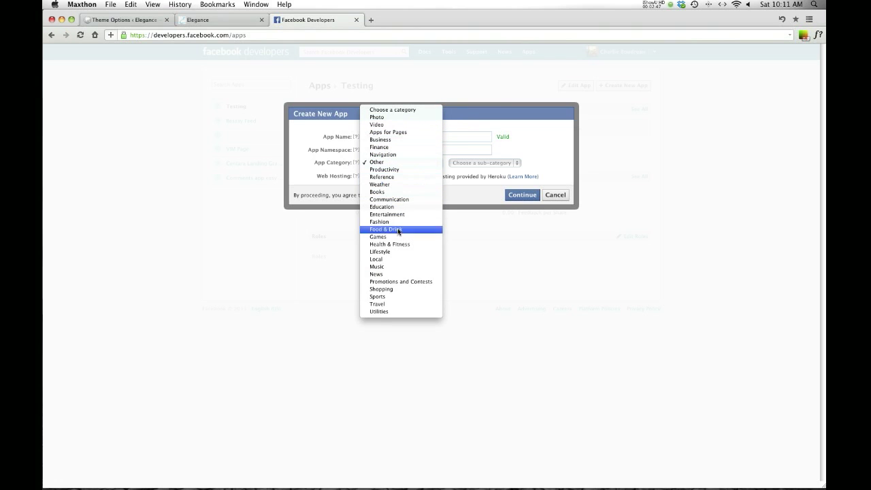
{"action": "mouse_move", "coordinate": [393, 297]}
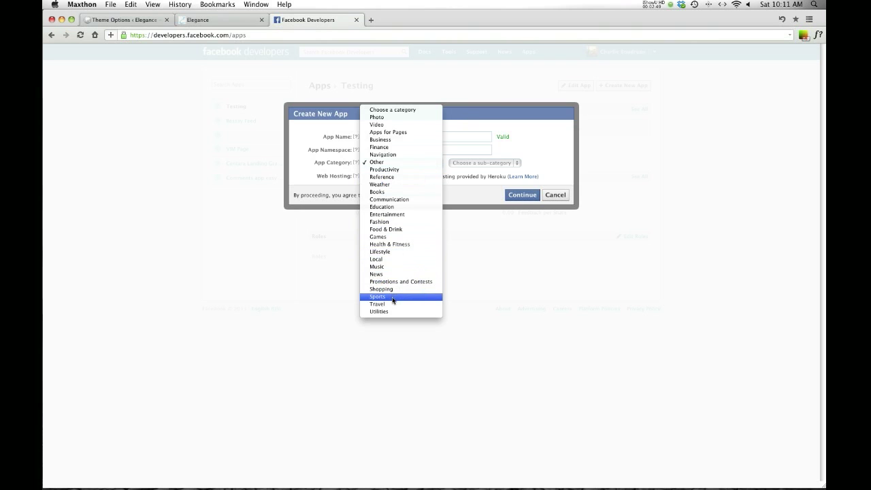
{"action": "mouse_move", "coordinate": [378, 184]}
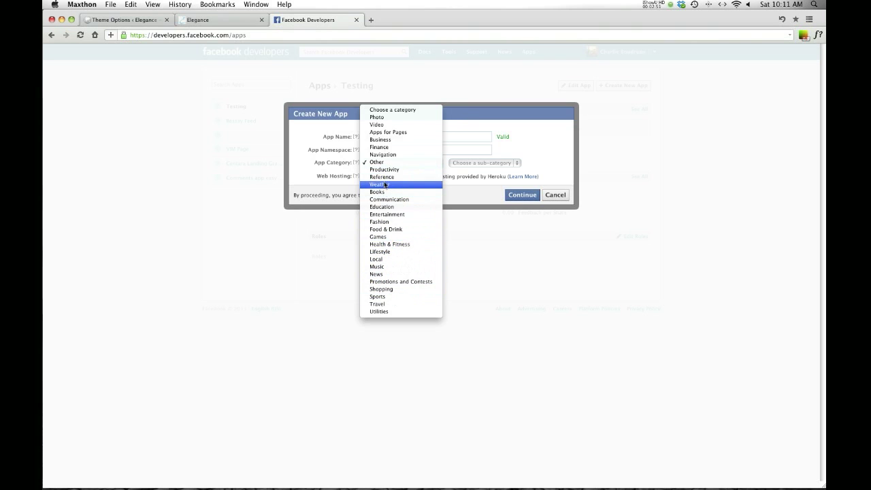
{"action": "left_click", "coordinate": [382, 177]}
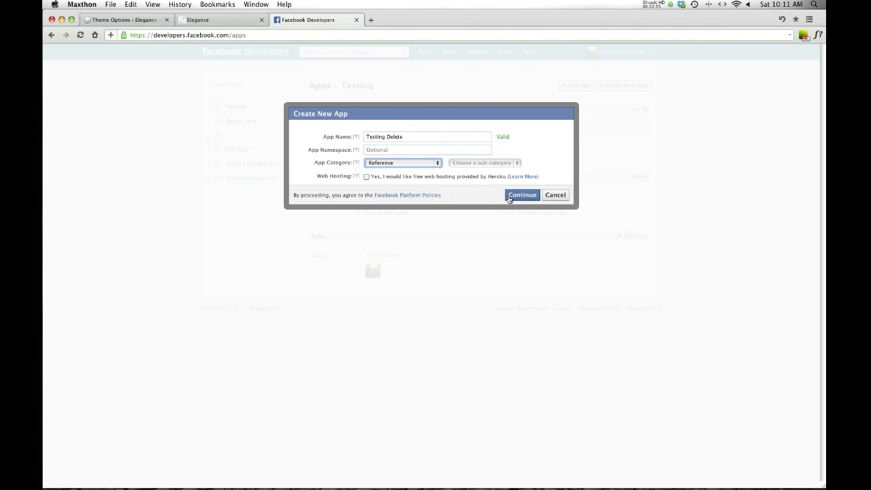
{"action": "left_click", "coordinate": [521, 194]}
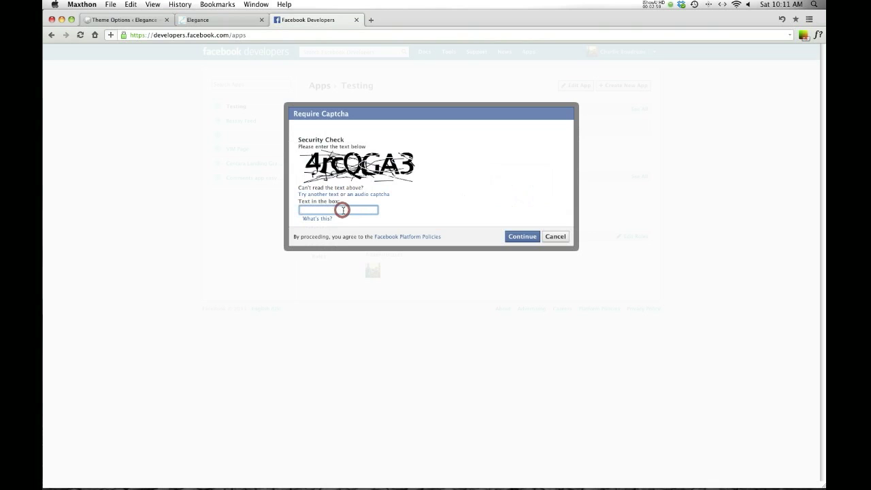
Step: Enter the captcha text '4rcq' and continue to create Testing Delete
{"action": "type", "text": "4r"}
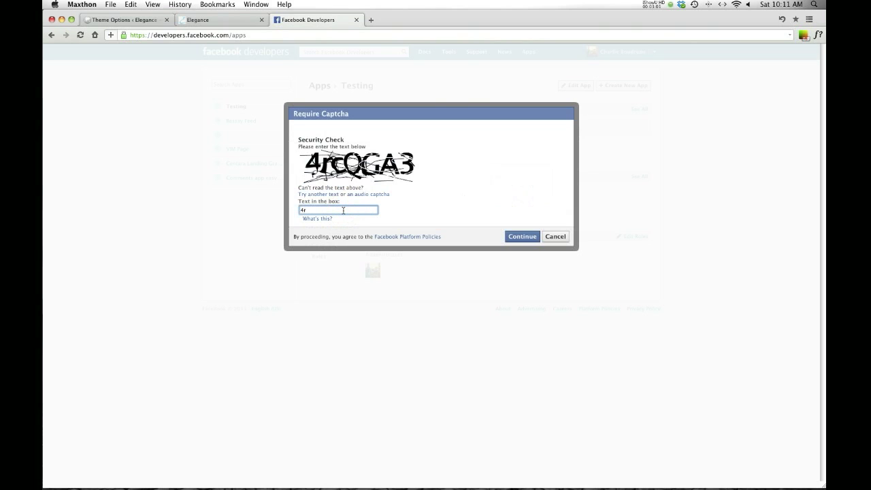
{"action": "type", "text": "cqga3"}
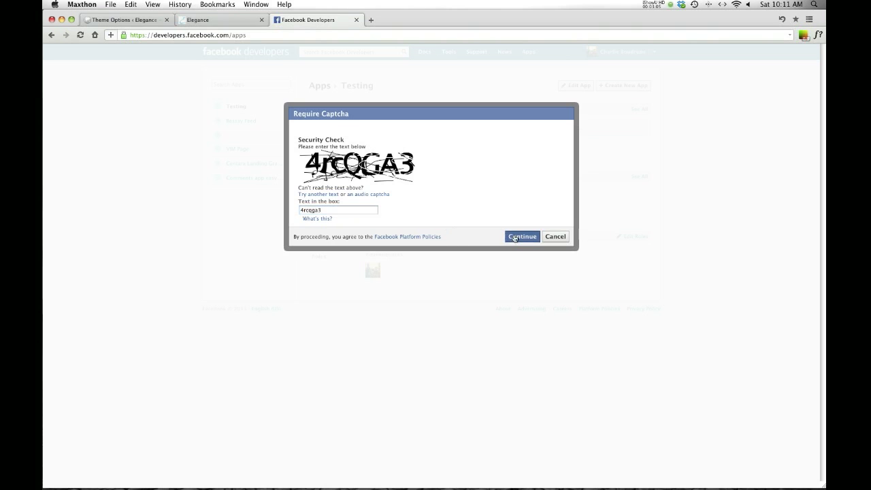
{"action": "left_click", "coordinate": [521, 236]}
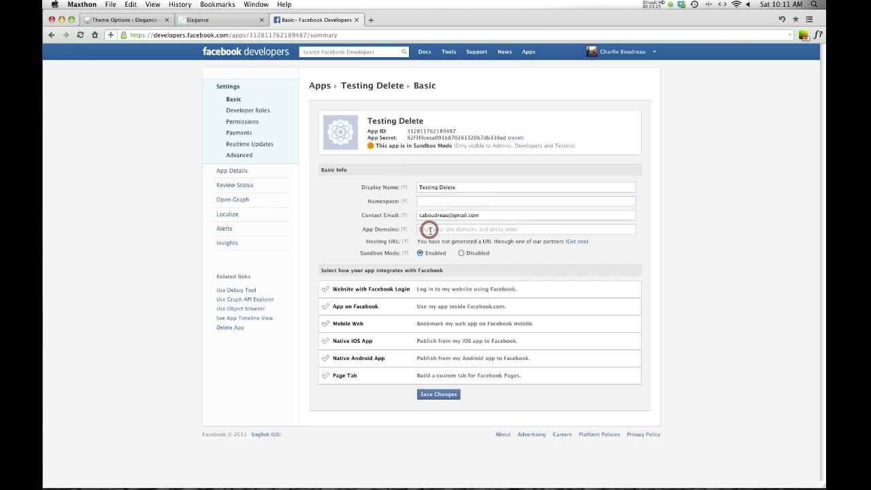
{"action": "mouse_move", "coordinate": [551, 266]}
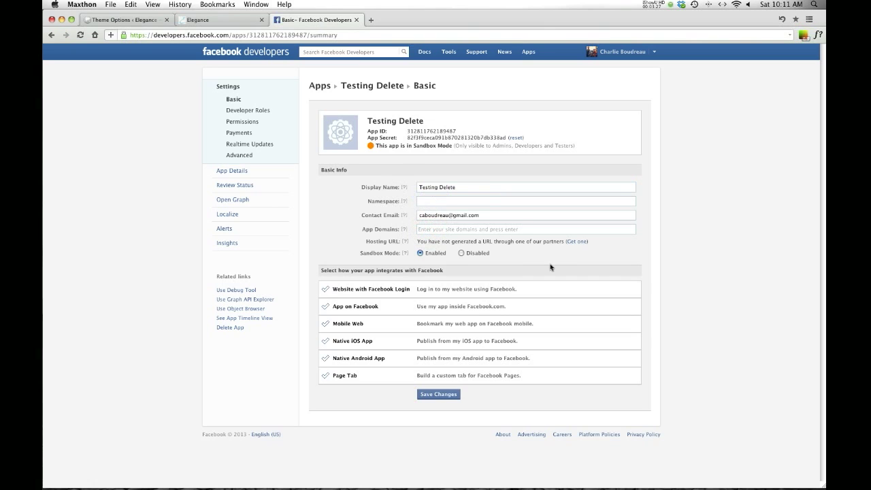
{"action": "type", "text": "www"}
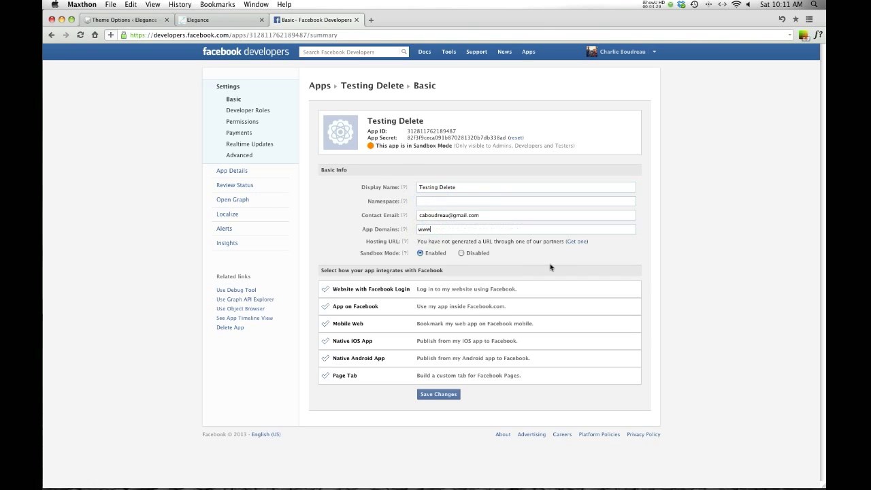
{"action": "type", "text": "."}
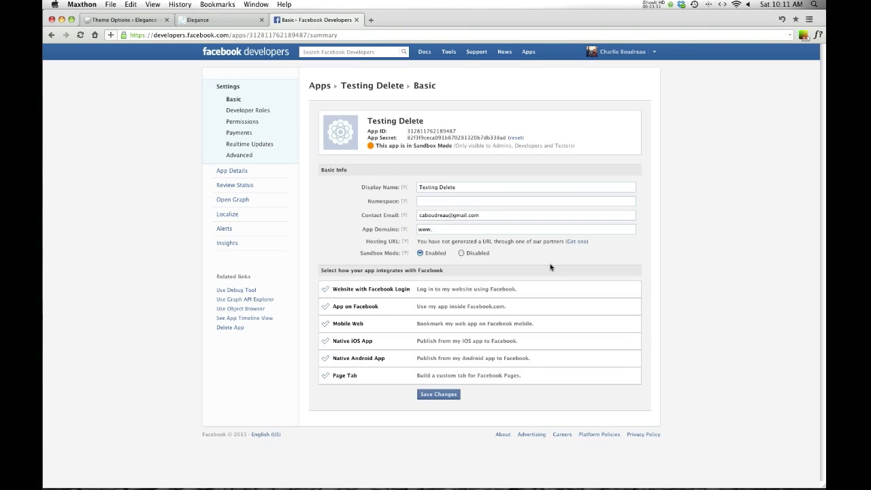
{"action": "type", "text": "site.com"}
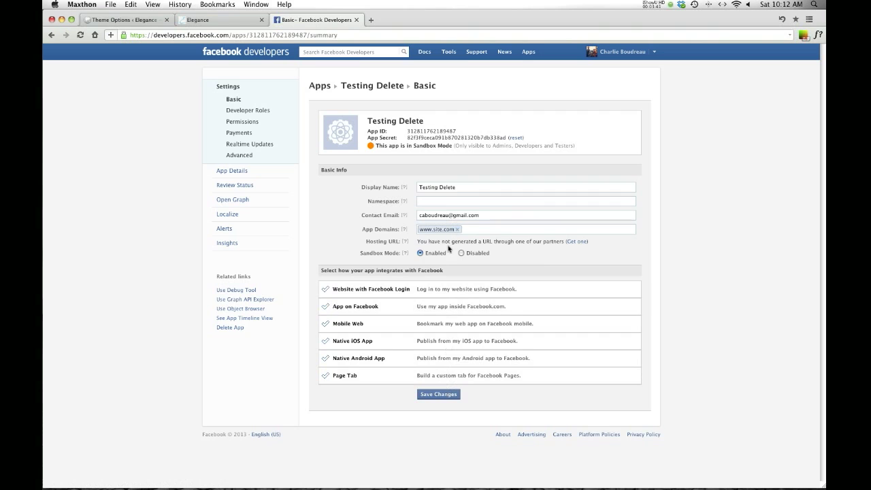
{"action": "left_click", "coordinate": [457, 229]}
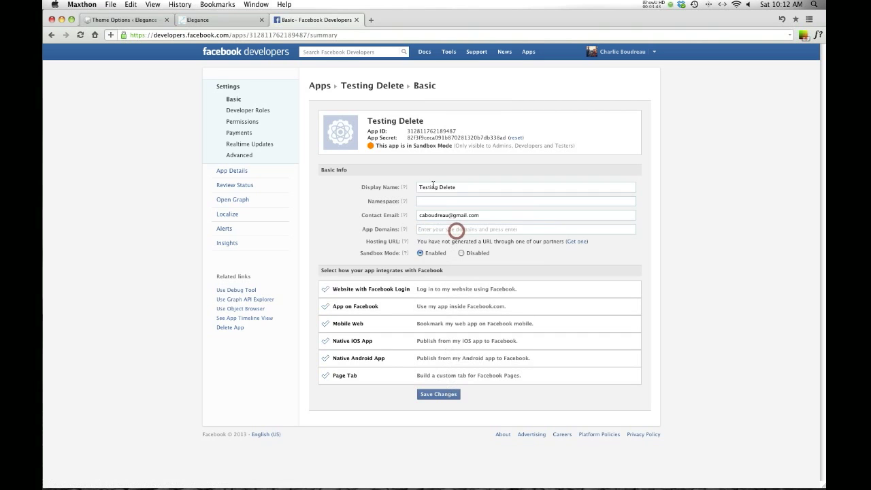
Step: Select the app secret, then switch to the theme options and Velvet Ink Media tabs
{"action": "double_click", "coordinate": [428, 130]}
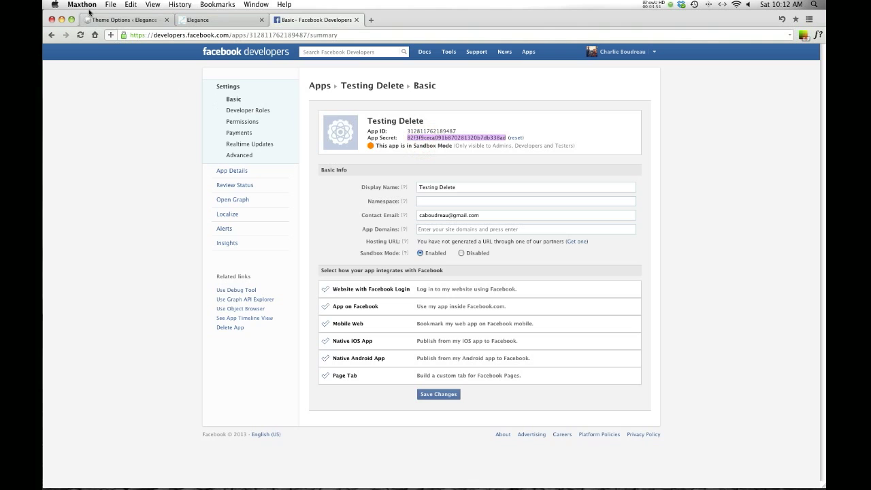
{"action": "left_click", "coordinate": [126, 19]}
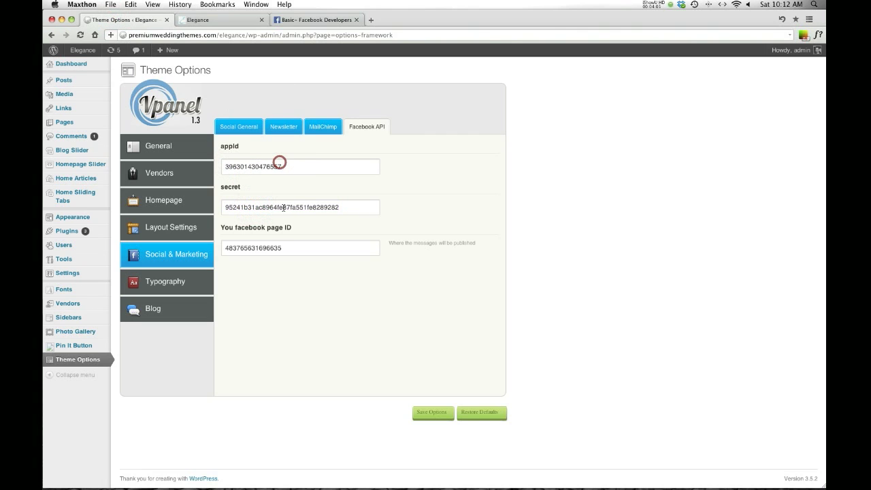
{"action": "left_click", "coordinate": [317, 19]}
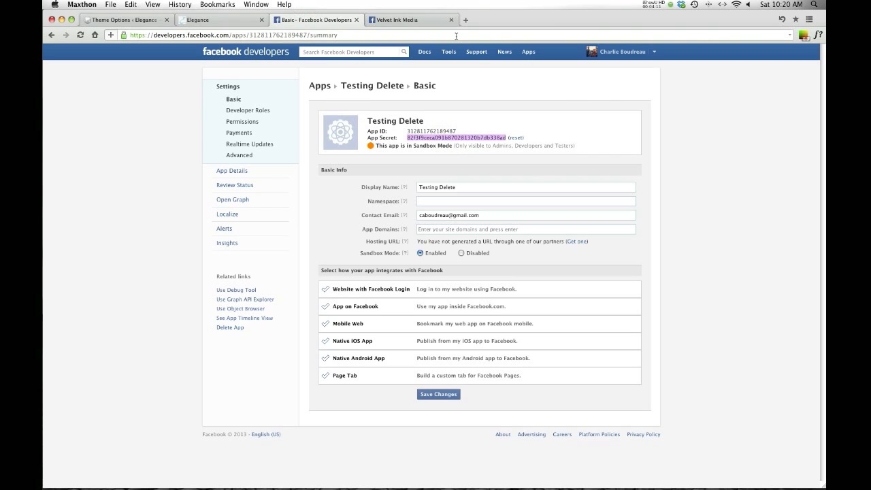
Step: Return to the WordPress Elegance Facebook API settings tab
{"action": "left_click", "coordinate": [126, 19]}
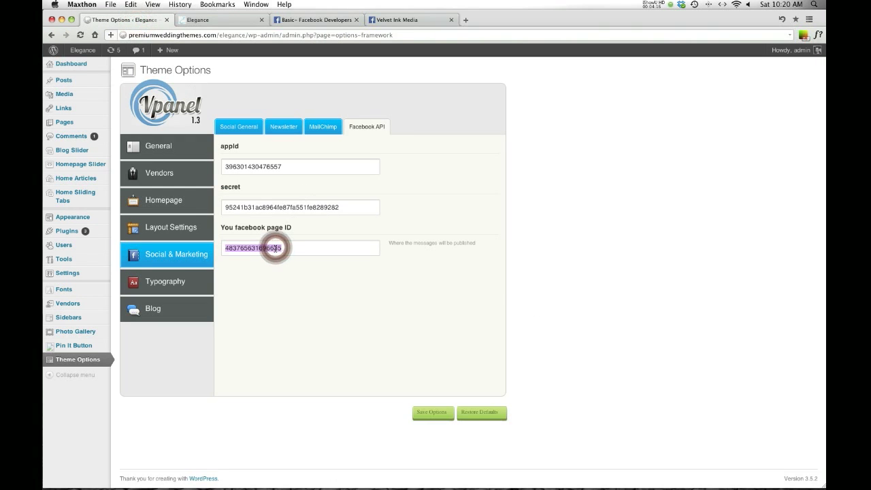
{"action": "mouse_move", "coordinate": [384, 136]}
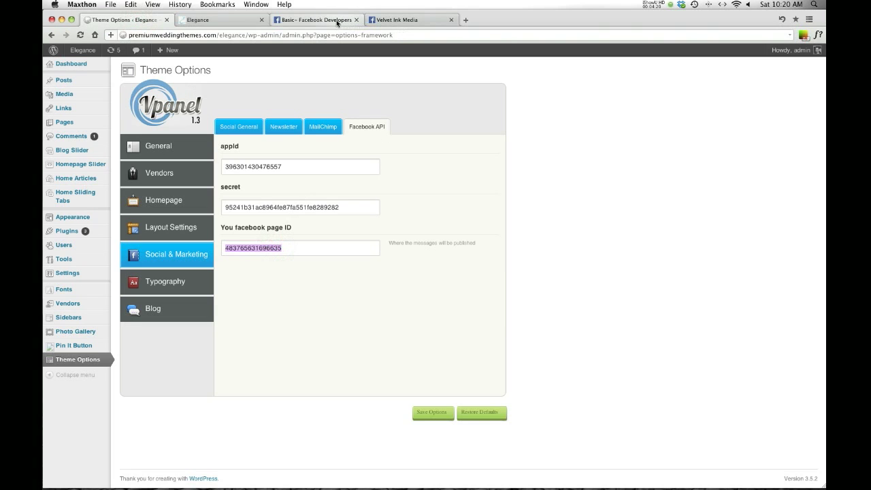
{"action": "mouse_move", "coordinate": [317, 19]}
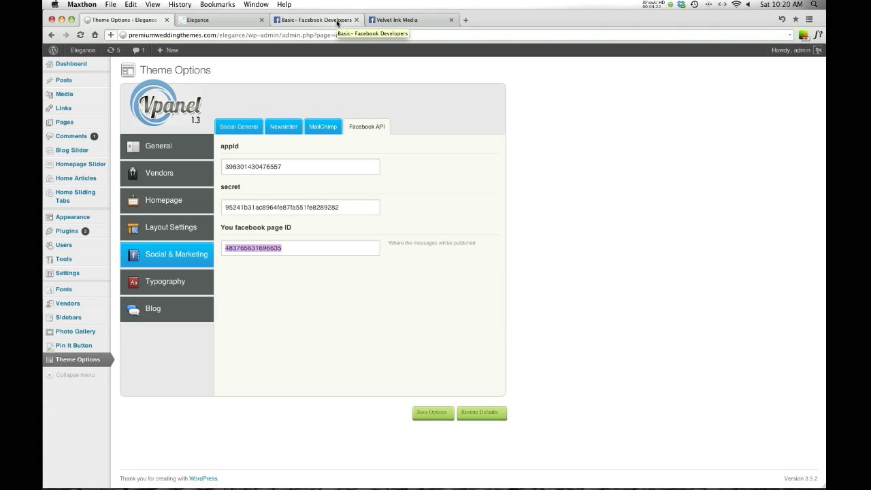
Step: On the Velvet Ink Media page, choose Edit Settings from the Edit Page menu
{"action": "left_click", "coordinate": [408, 19]}
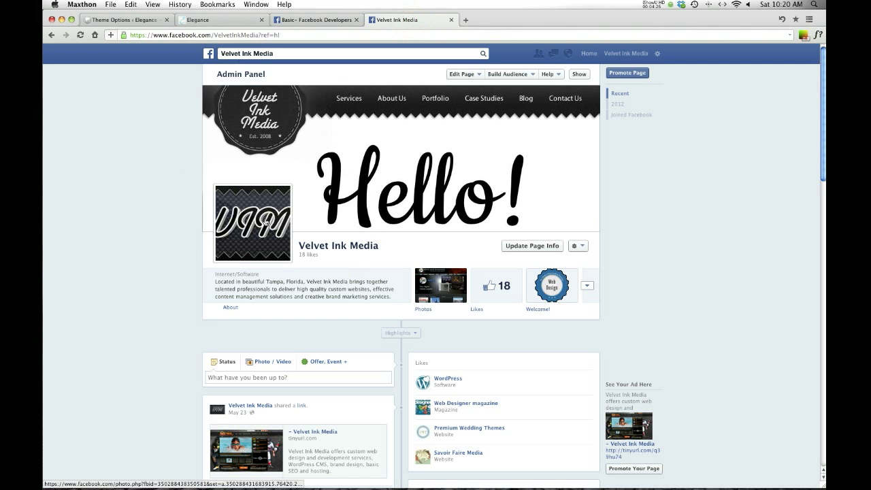
{"action": "mouse_move", "coordinate": [172, 282]}
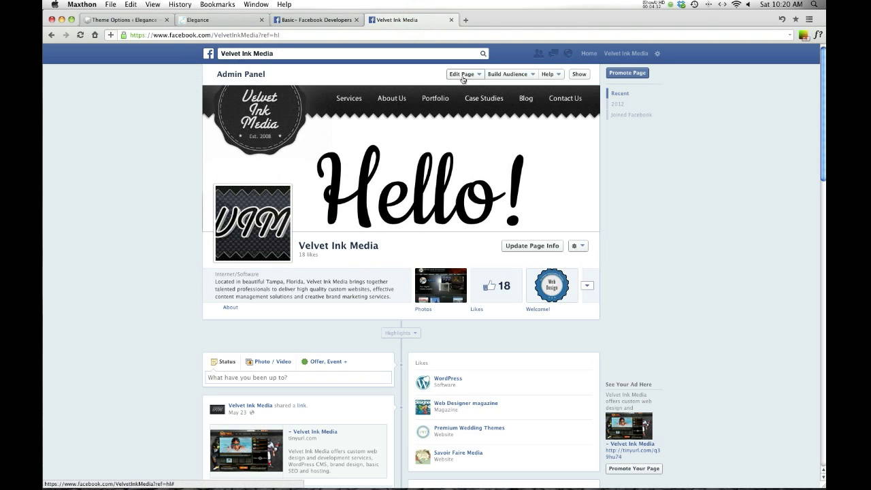
{"action": "mouse_move", "coordinate": [463, 81]}
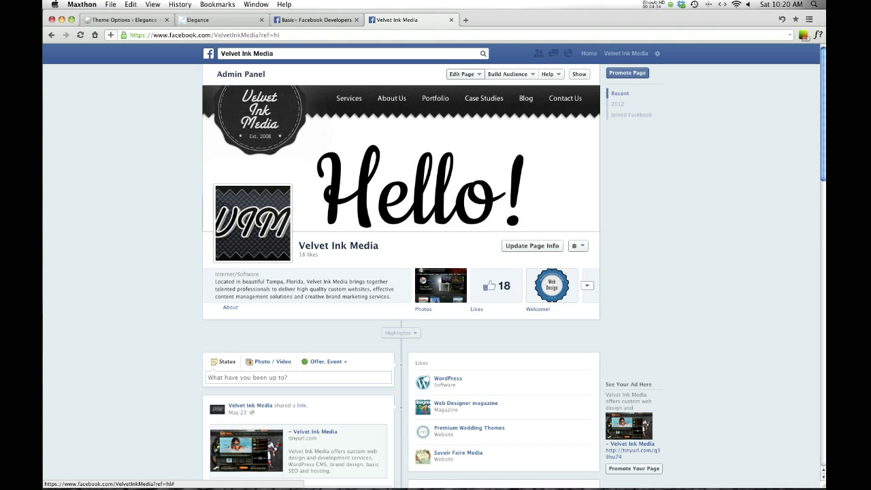
{"action": "left_click", "coordinate": [462, 74]}
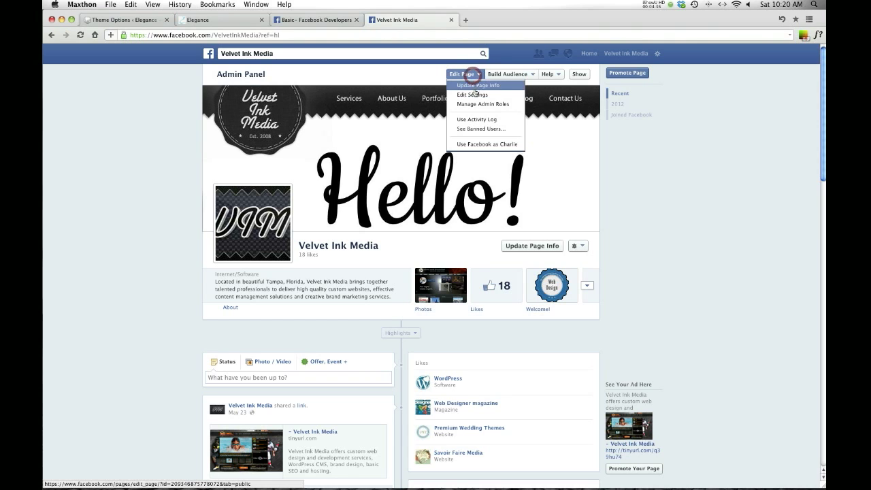
{"action": "left_click", "coordinate": [472, 94]}
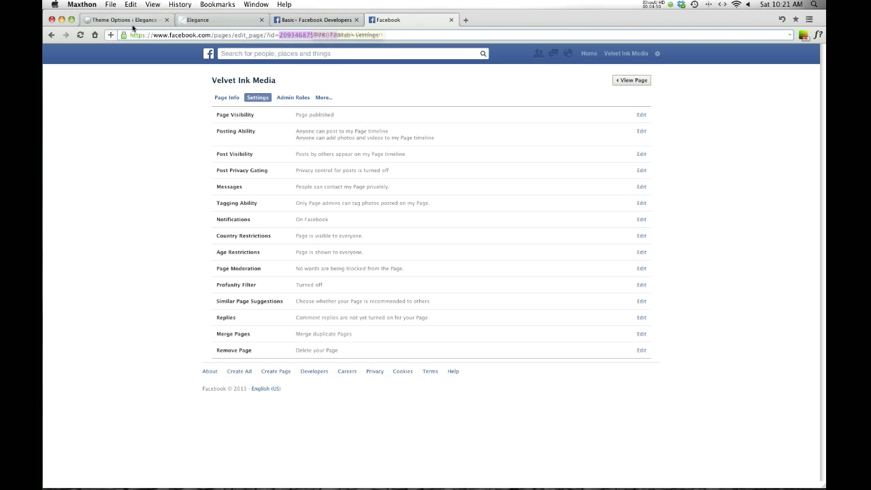
Step: Cross-check the Testing Delete app secret and the page ID against the Theme Options values
{"action": "left_click", "coordinate": [123, 19]}
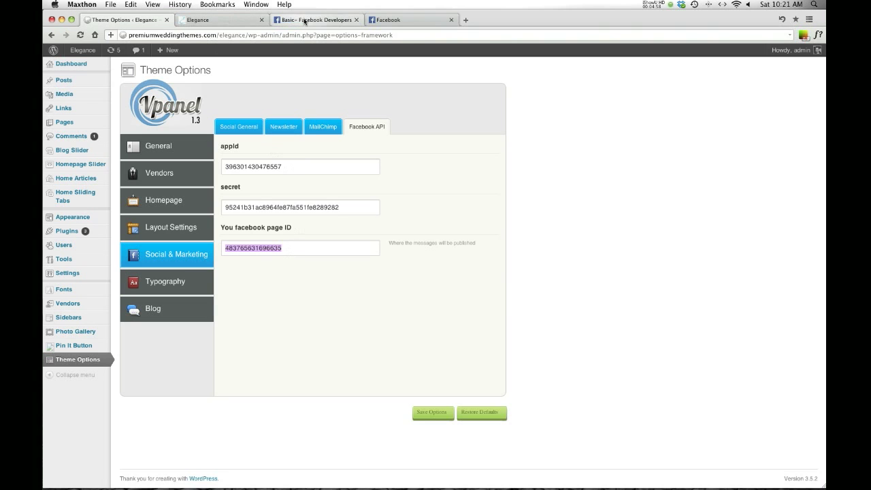
{"action": "left_click", "coordinate": [316, 19]}
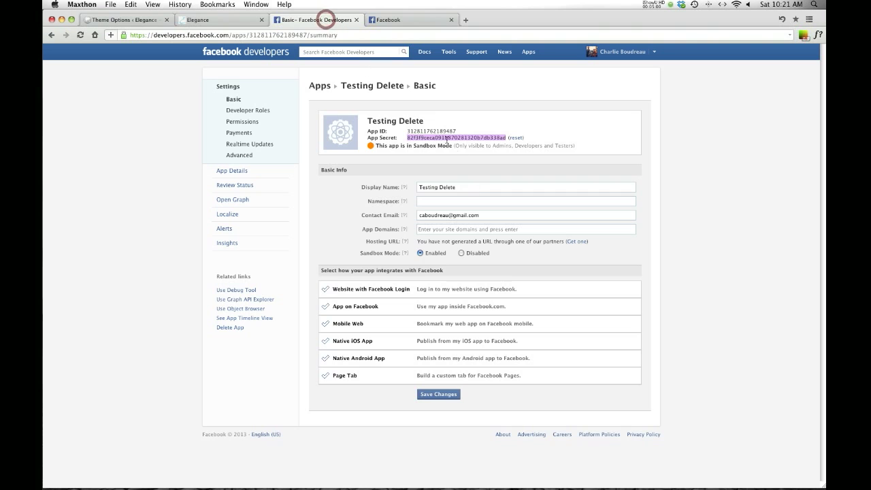
{"action": "double_click", "coordinate": [429, 130]}
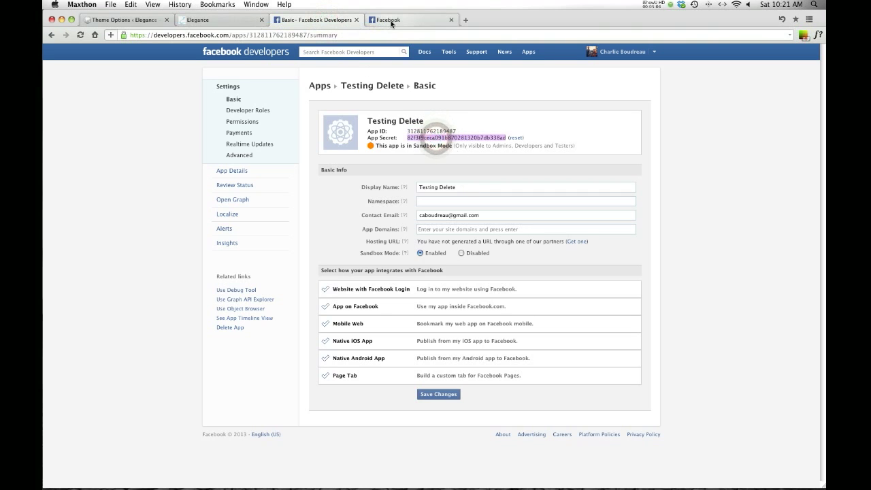
{"action": "left_click", "coordinate": [410, 19]}
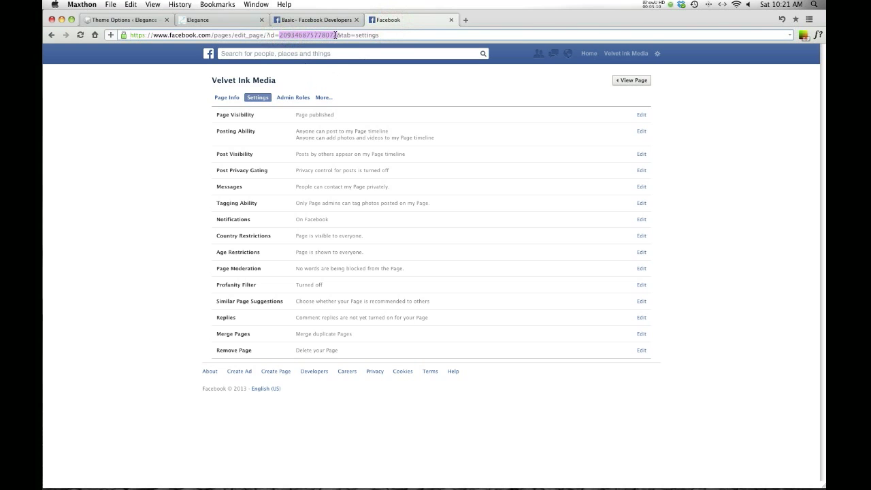
{"action": "left_click", "coordinate": [126, 20]}
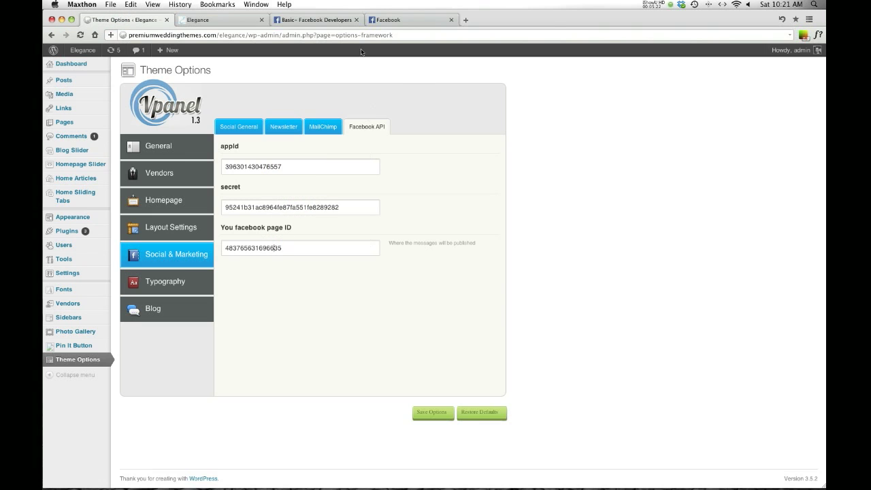
Step: Glance at the Facebook developer app page, then go back to the Elegance Theme Options tab
{"action": "left_click", "coordinate": [316, 20]}
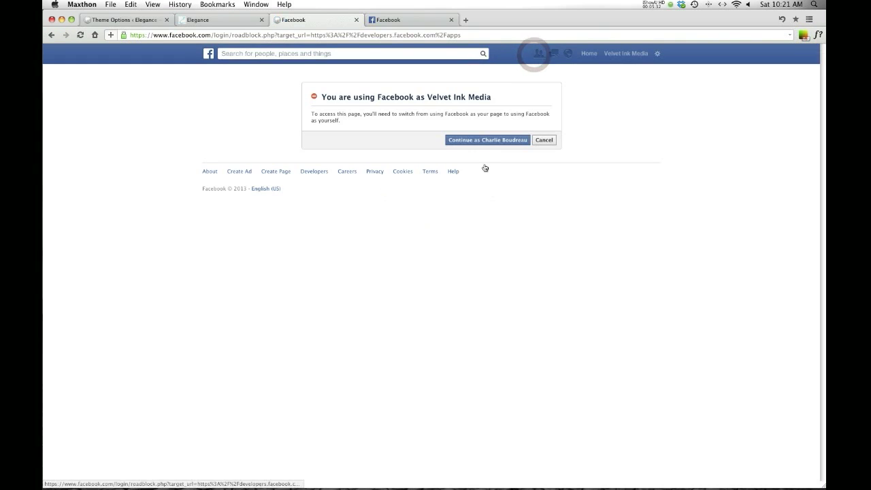
{"action": "left_click", "coordinate": [122, 19]}
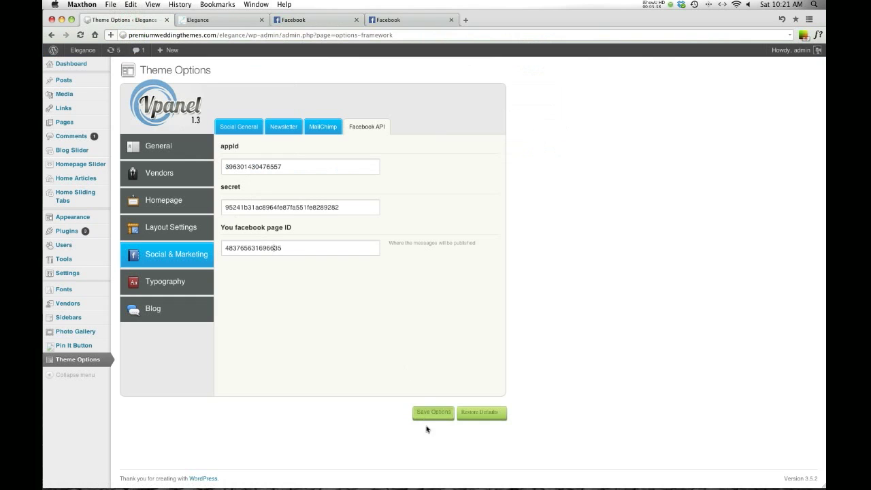
{"action": "mouse_move", "coordinate": [354, 424]}
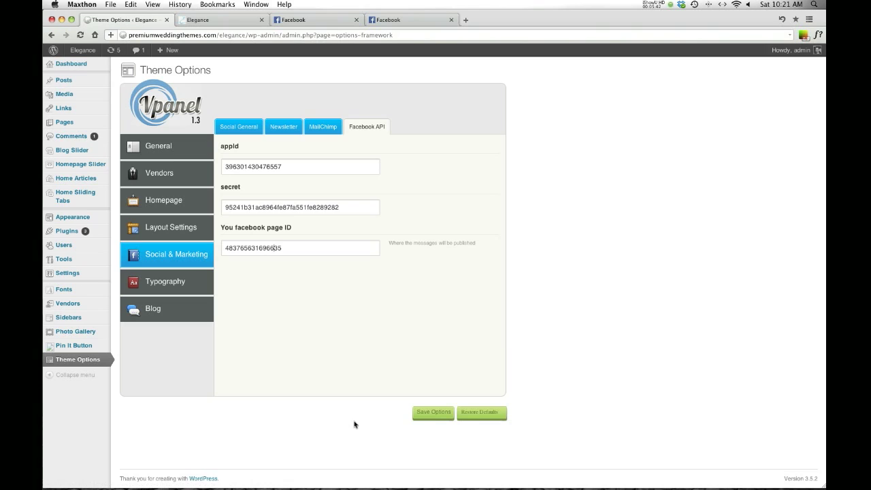
{"action": "mouse_move", "coordinate": [551, 294]}
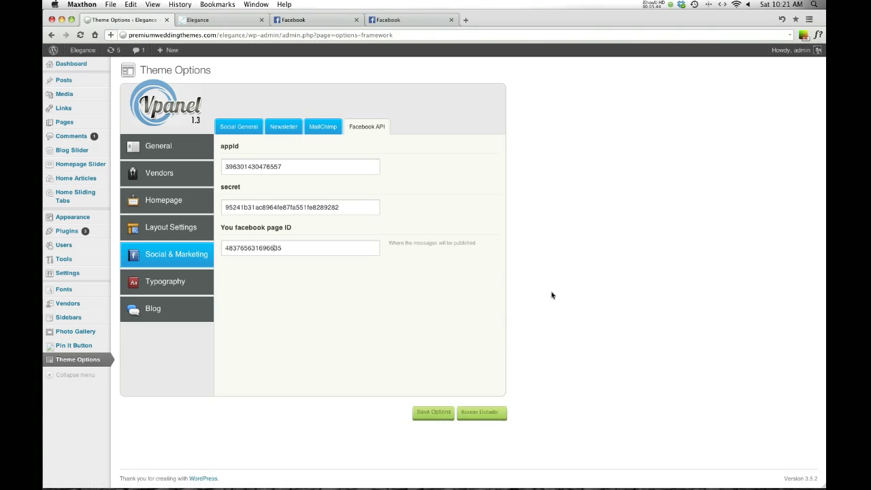